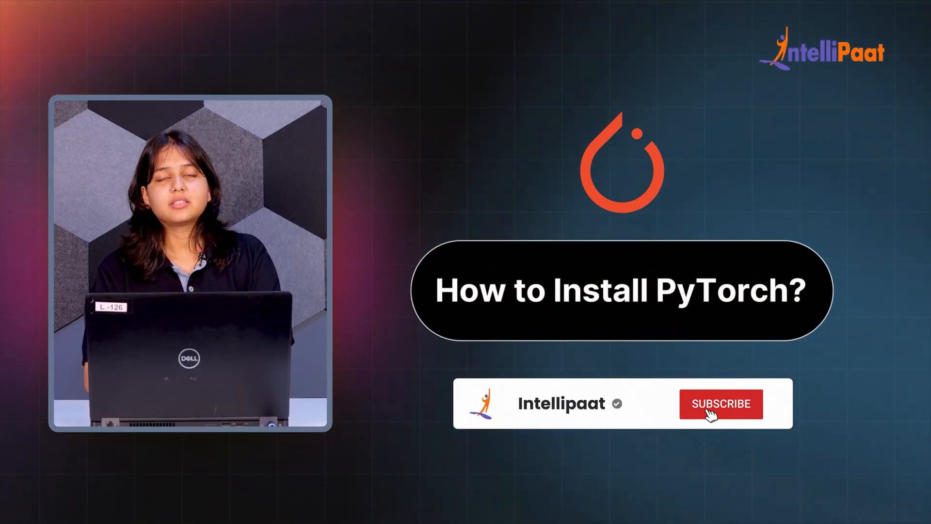
Search 'command prompt' from the Start menu and launch Command Prompt.
click(721, 404)
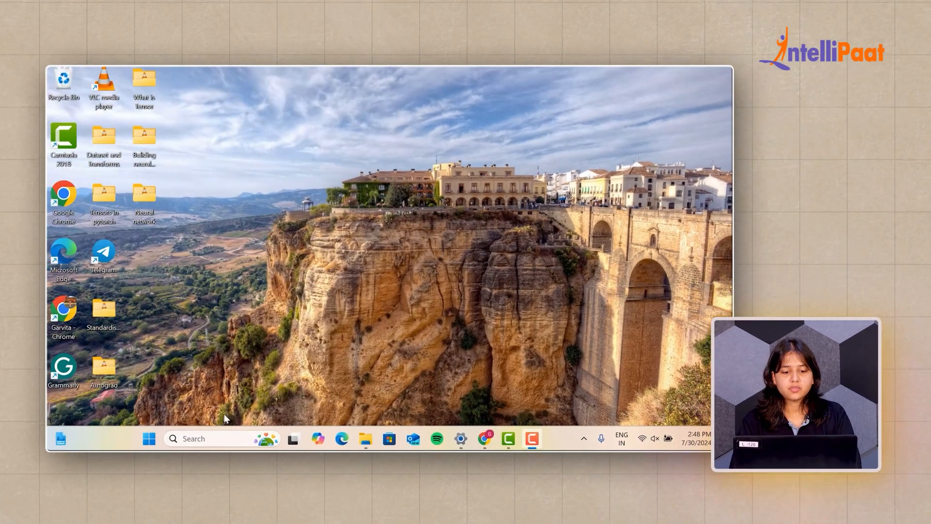
click(214, 439)
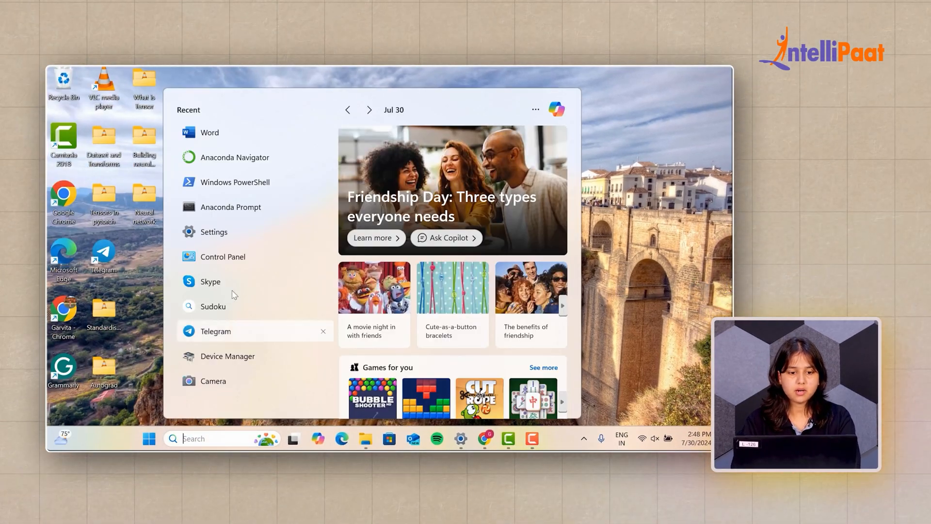
mouse_move(262, 206)
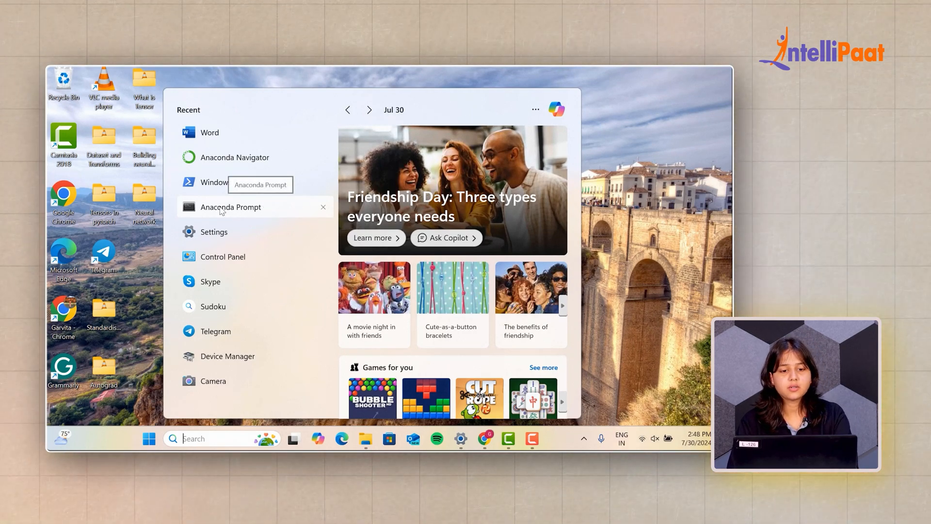
mouse_move(267, 217)
text(co)
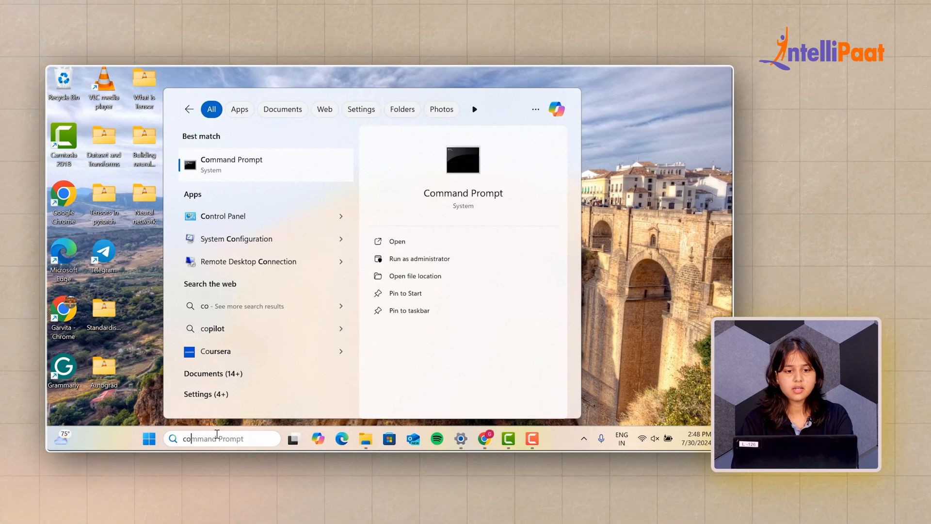
click(231, 165)
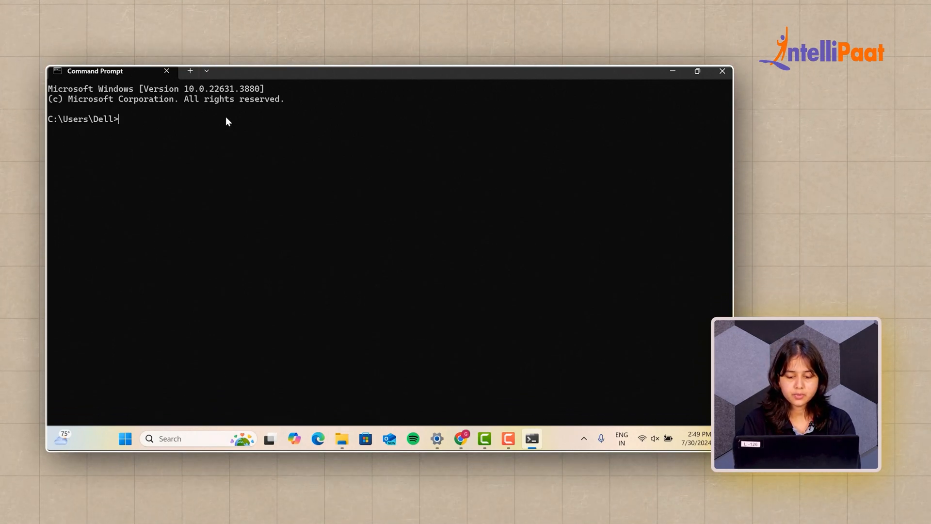
Run python --version, which reports Python 3.12.4.
text(python --versi)
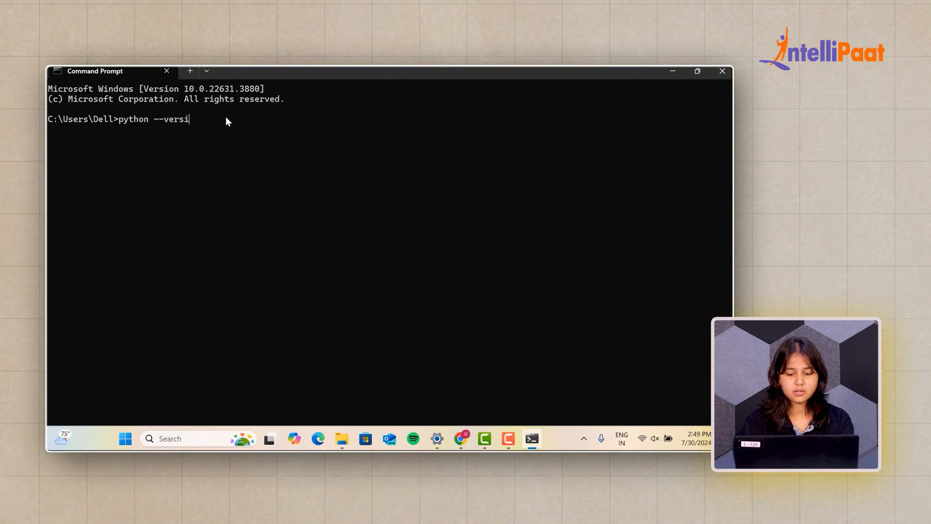
text(on)
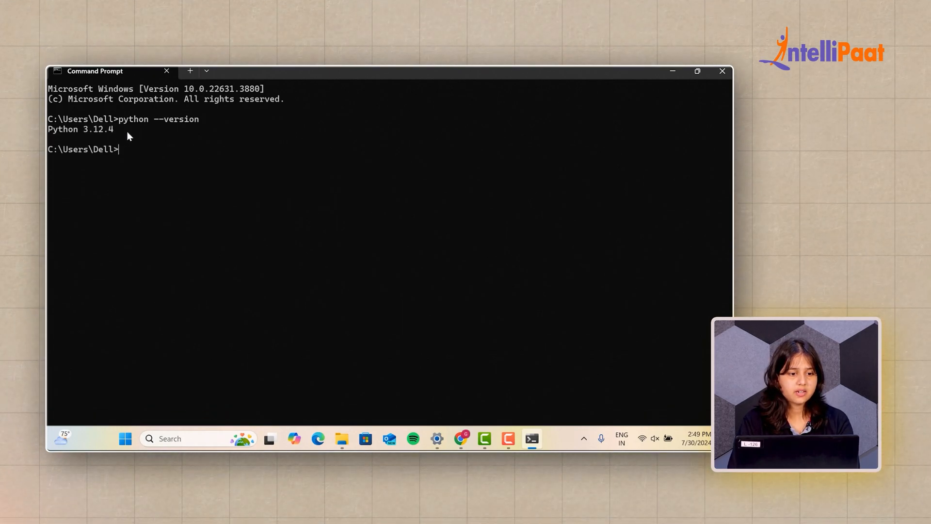
mouse_move(363, 374)
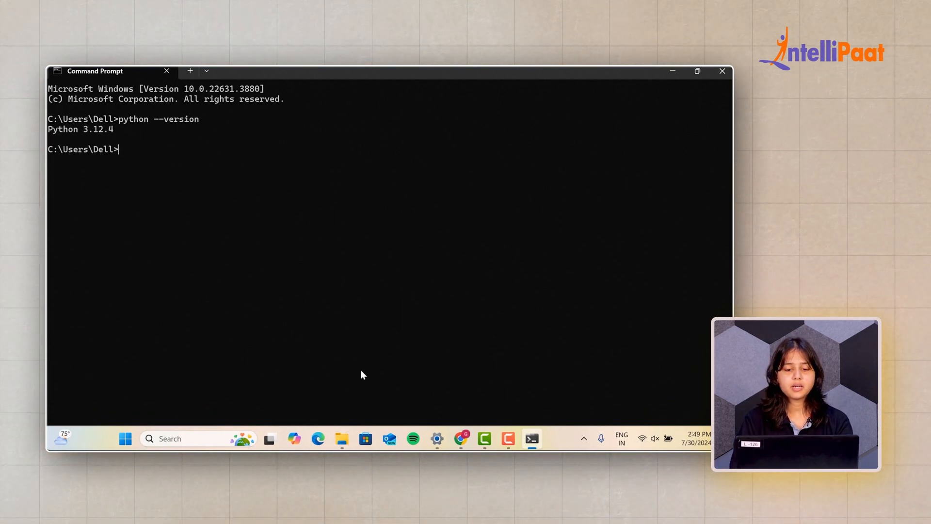
Go to python.org and download the Python 3.12.4 Windows installer.
click(461, 439)
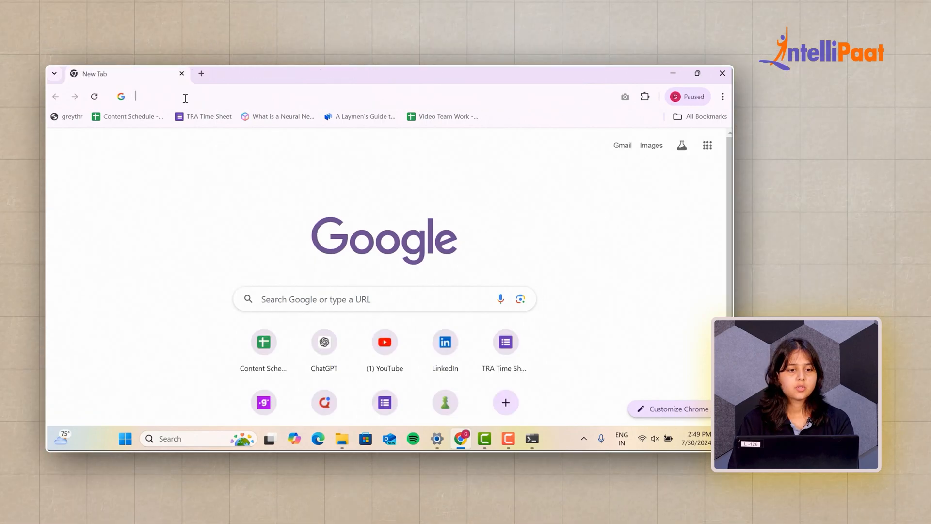
text(python.org)
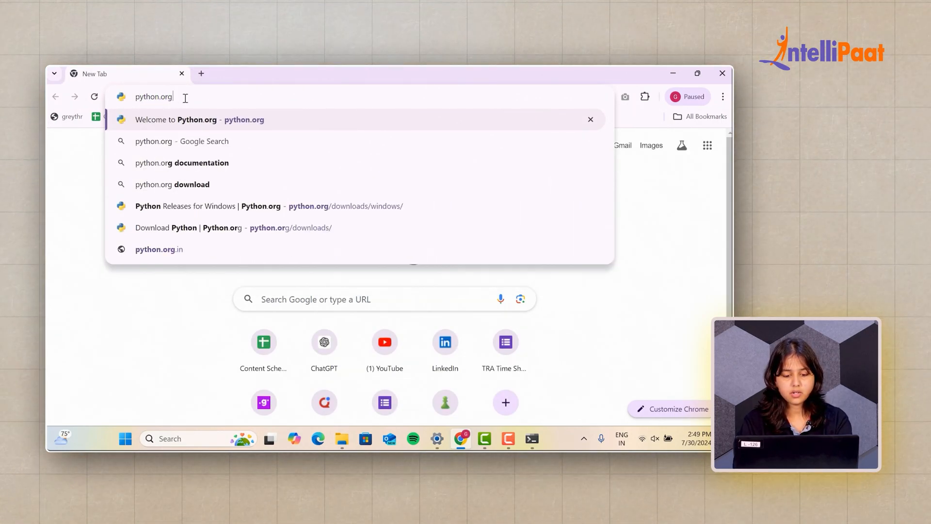
click(176, 119)
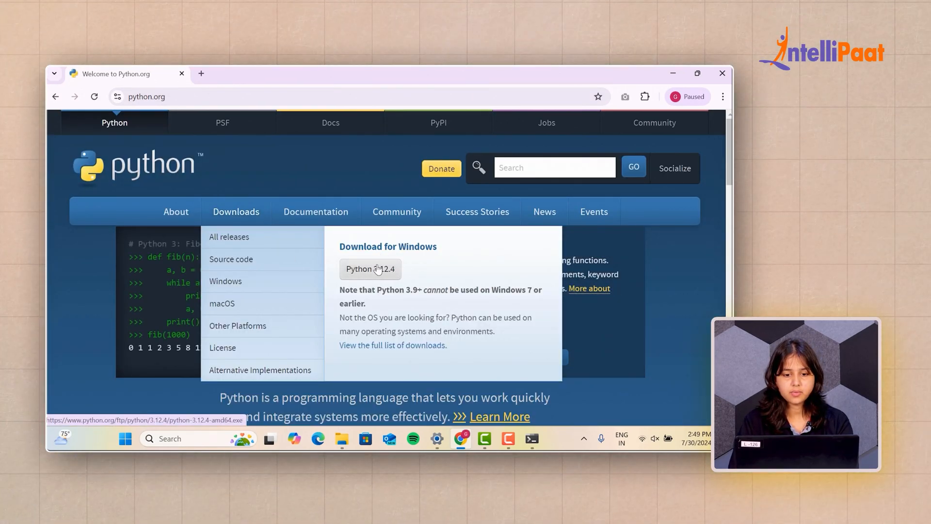
click(370, 268)
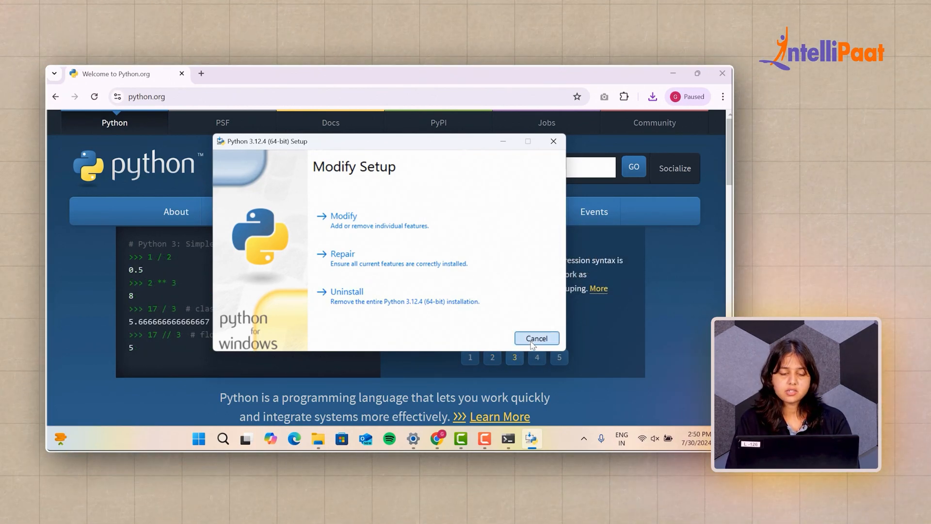
Cancel the Python 3.12.4 modify setup and minimize Chrome.
click(535, 338)
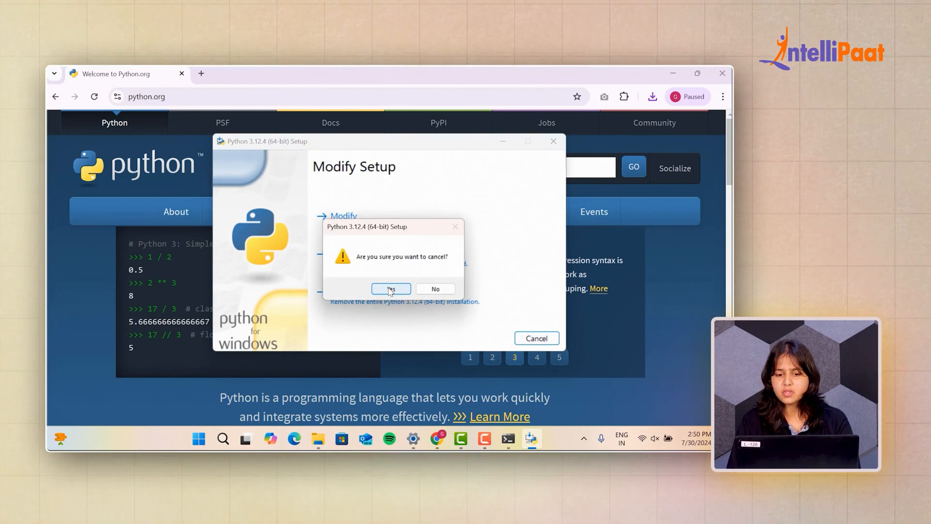
click(390, 289)
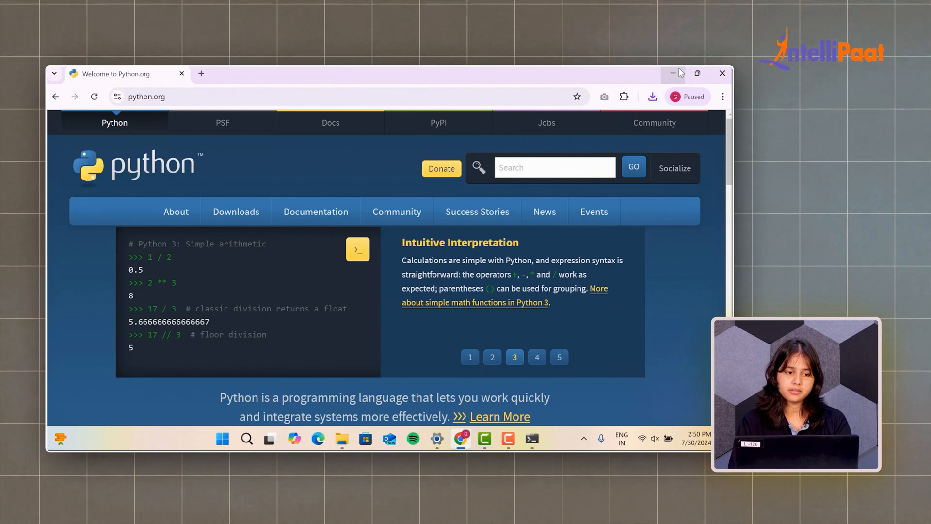
click(530, 439)
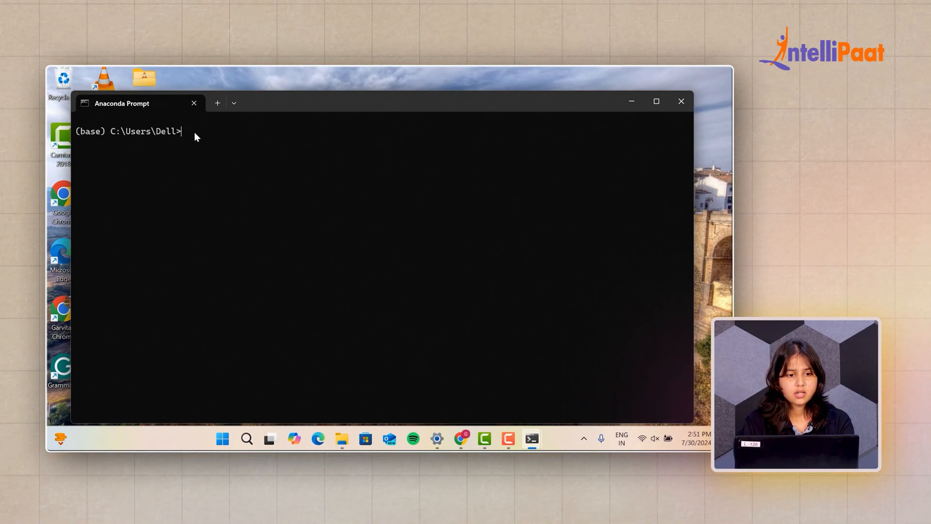
Run pip --version and python --version, showing pip 23.3.1 and Python 3.11.7.
text(pip --)
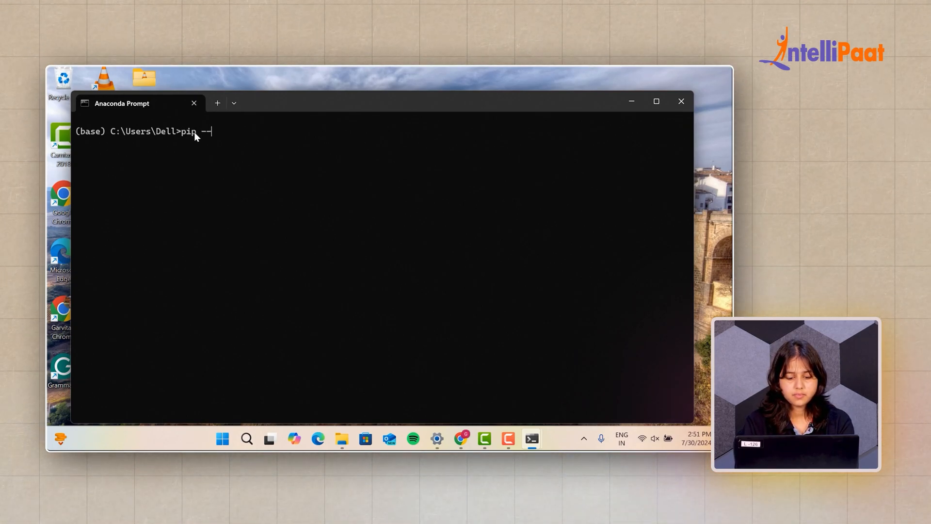
text(version)
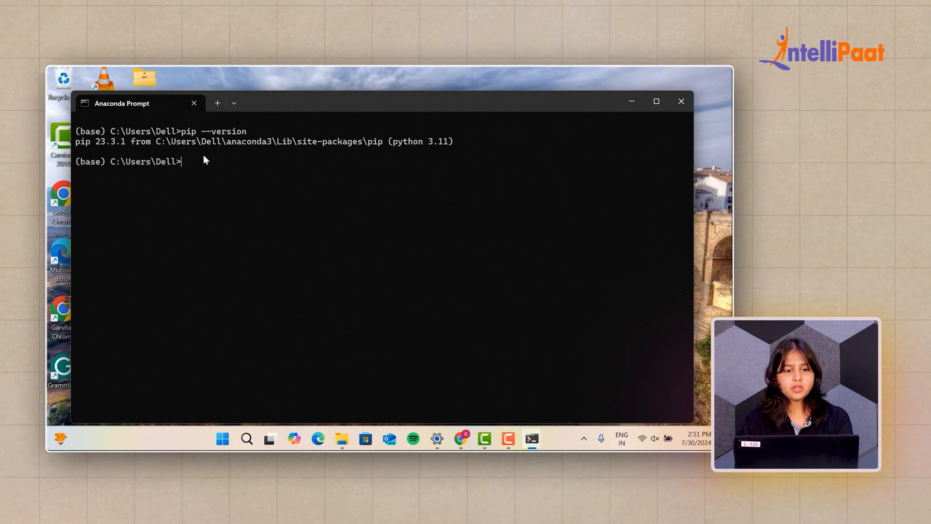
text(p)
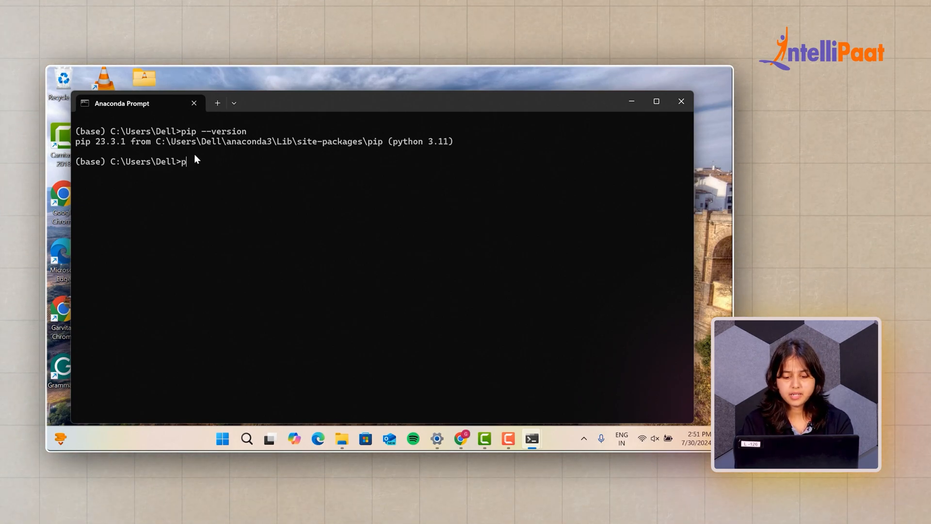
text(ython --version)
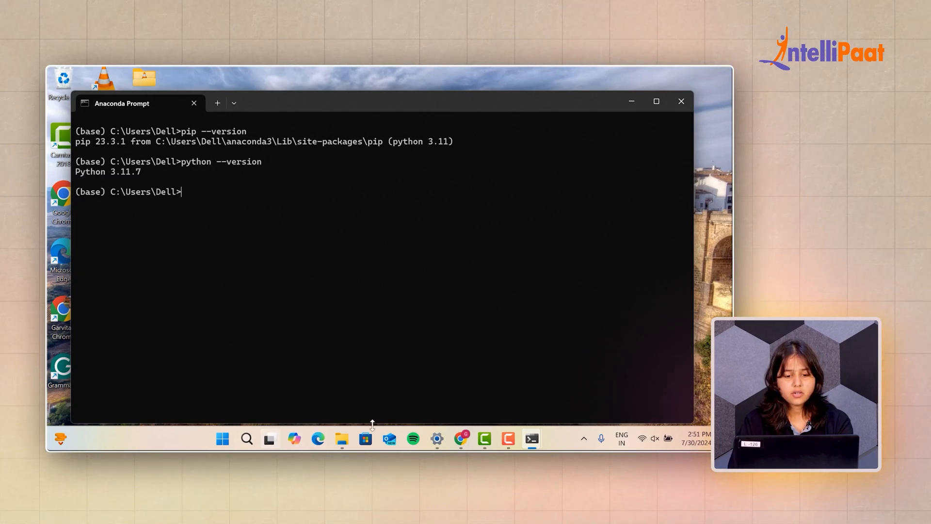
Load pytorch.org in a new Chrome tab and go to Get Started.
click(461, 438)
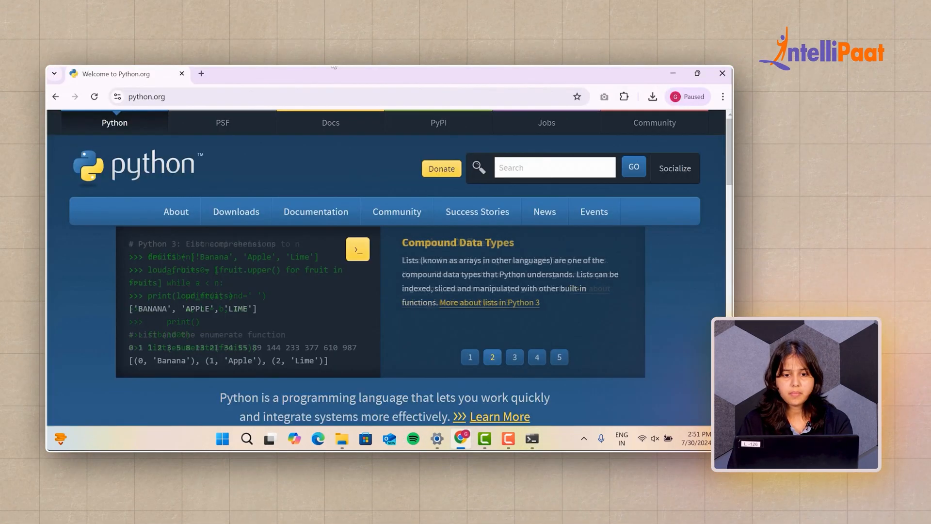
click(201, 73)
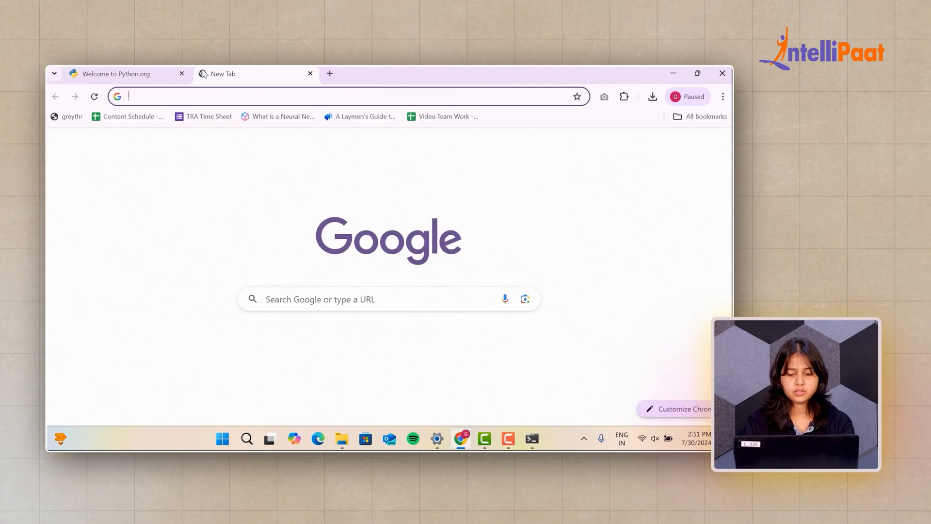
text(pytorch.org)
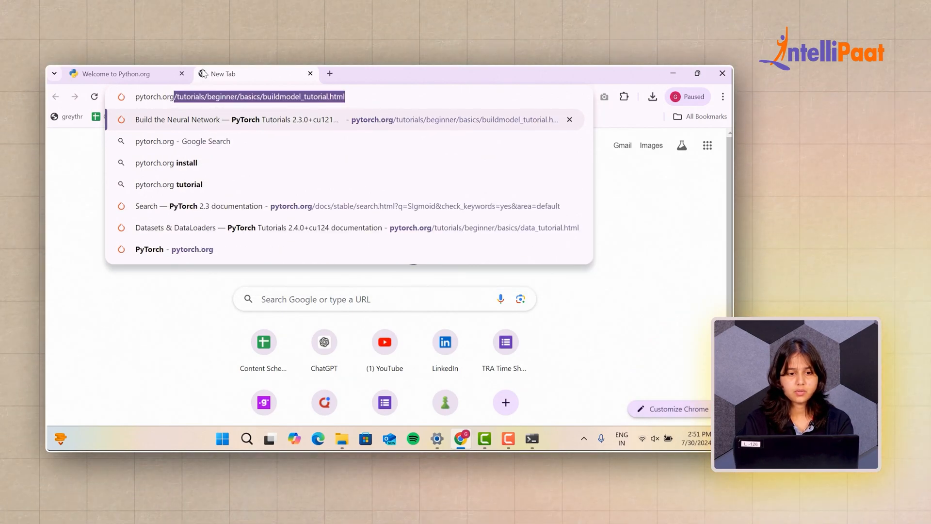
key(Enter)
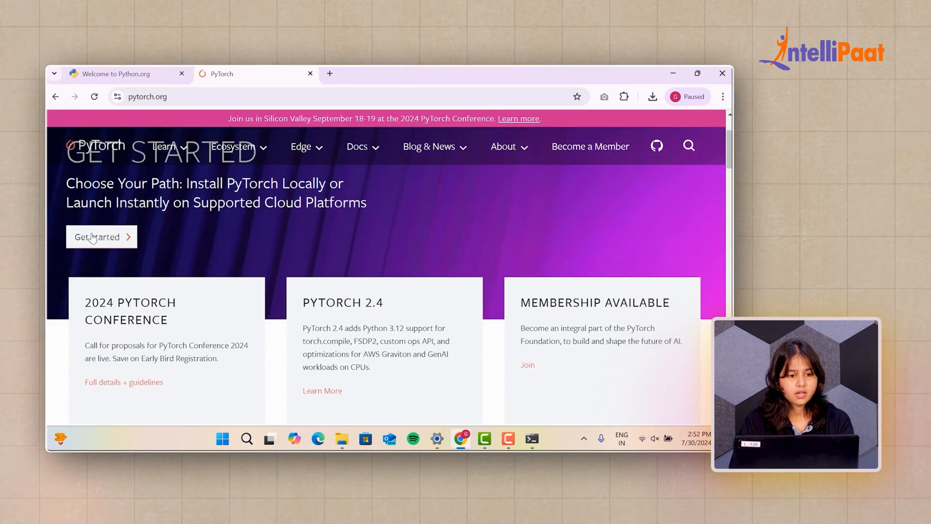
click(101, 236)
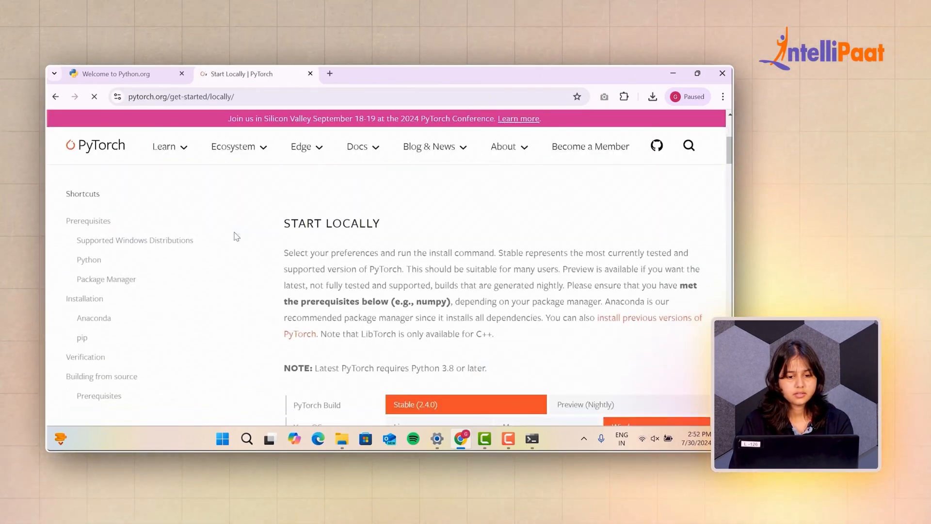
Select Pip and a CUDA 12.1 compute platform in PyTorch's install selector.
scroll(down, 3)
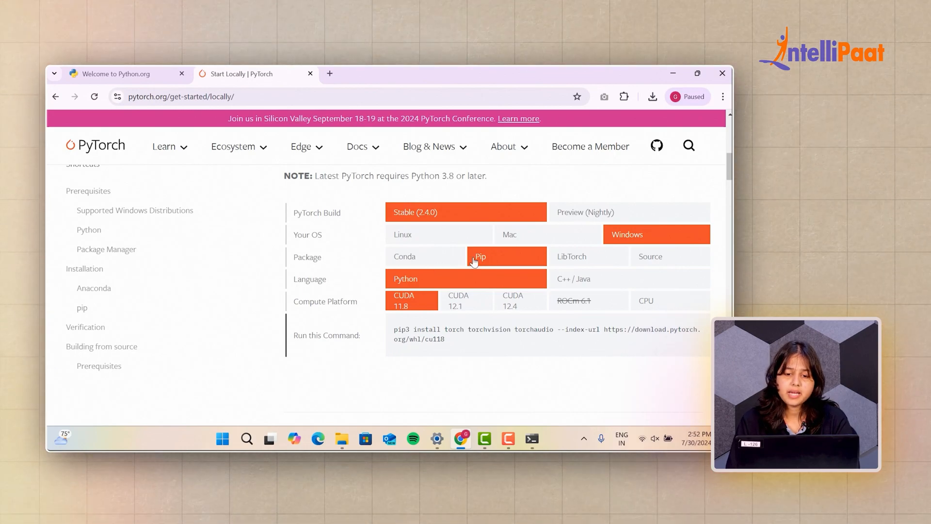
click(405, 256)
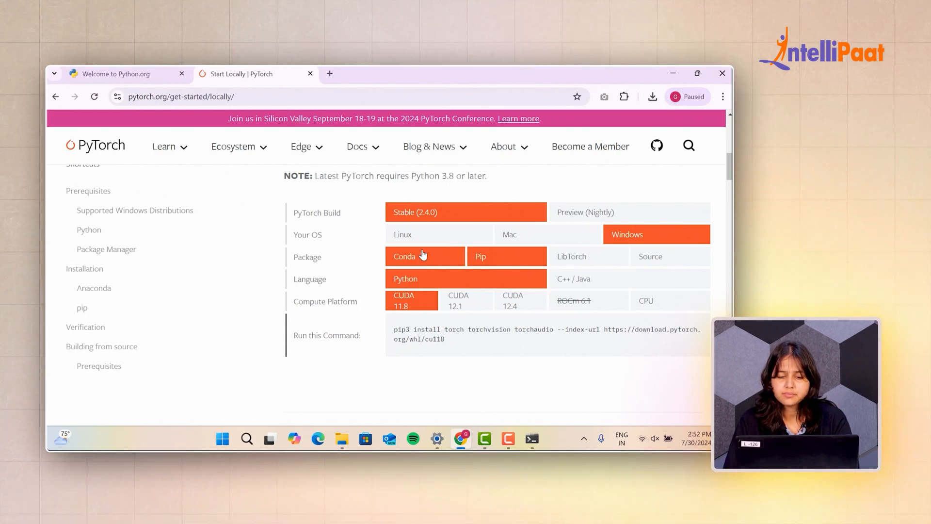
click(480, 256)
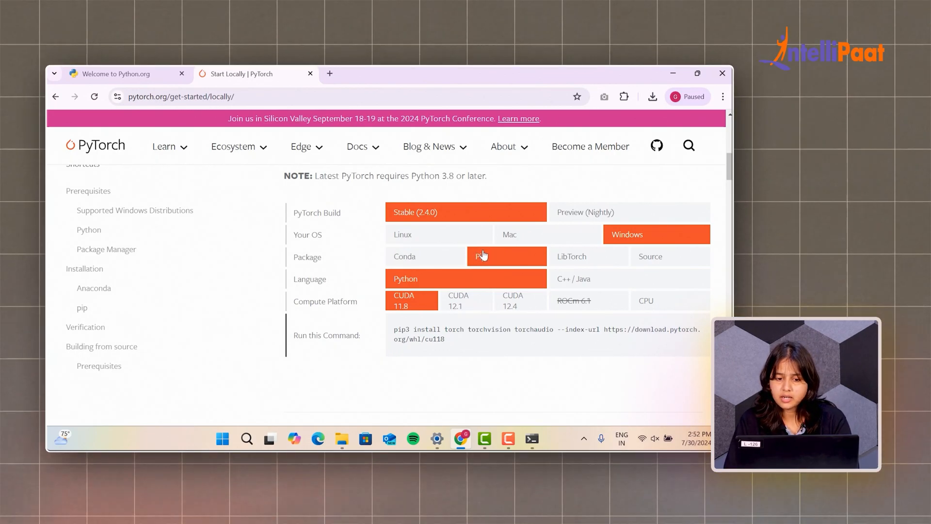
click(506, 256)
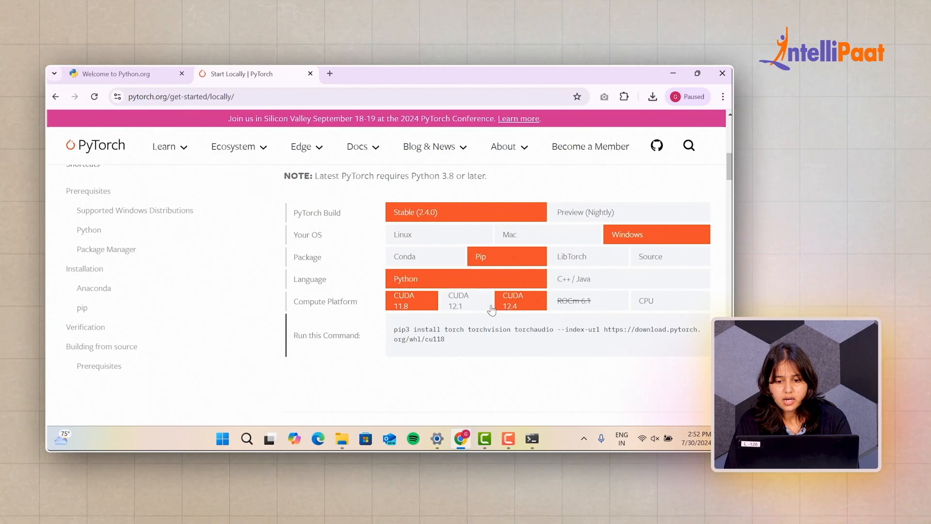
click(466, 301)
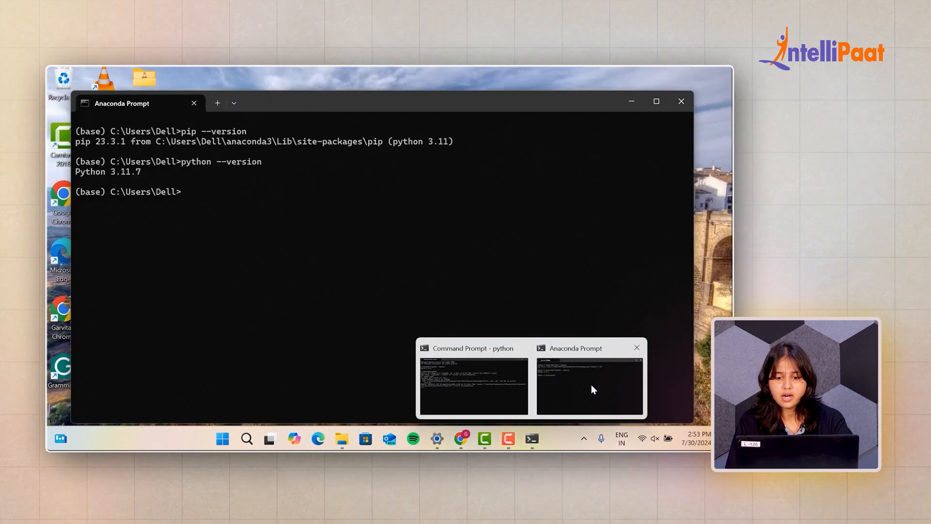
Run pip3 install torch torchvision torchaudio, already satisfied, then start python.
text(pip3 install torch torchvision torchaudio --index-url https://download.pytorch.org/whl/cu121)
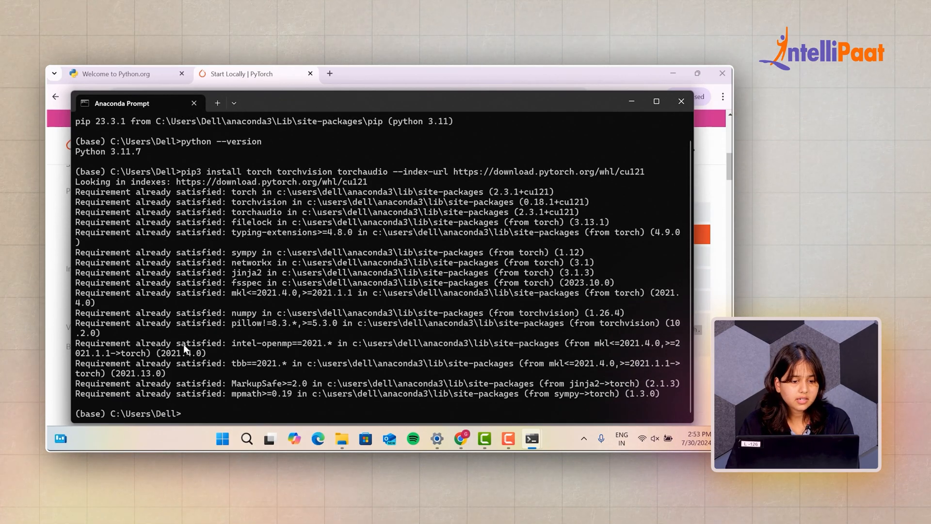
mouse_move(226, 413)
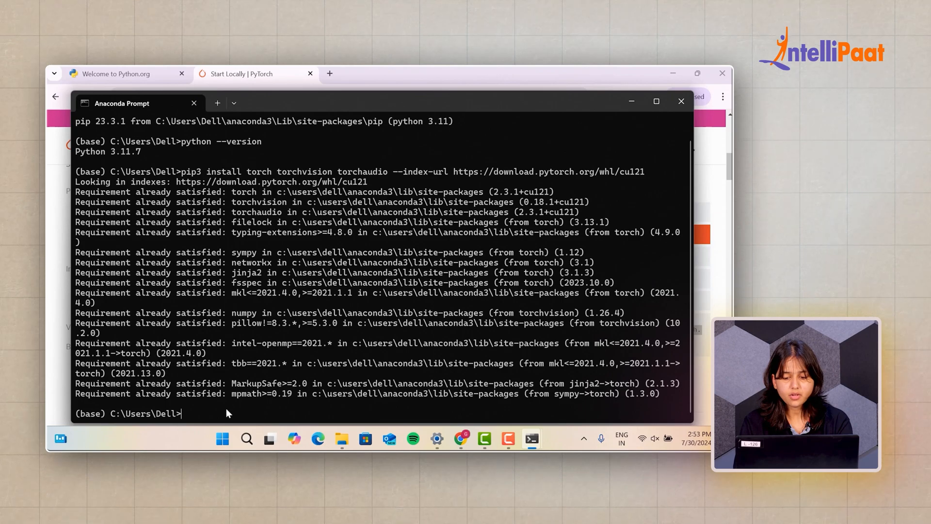
text(python)
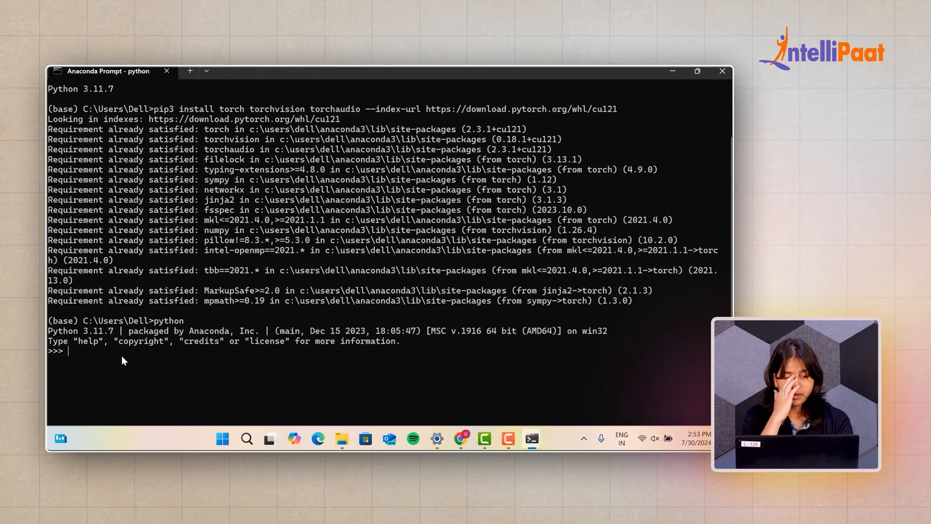
Import torch and create torch.tensor([0.15, 0.46, 234.48]), retrying after a syntax error.
text(import)
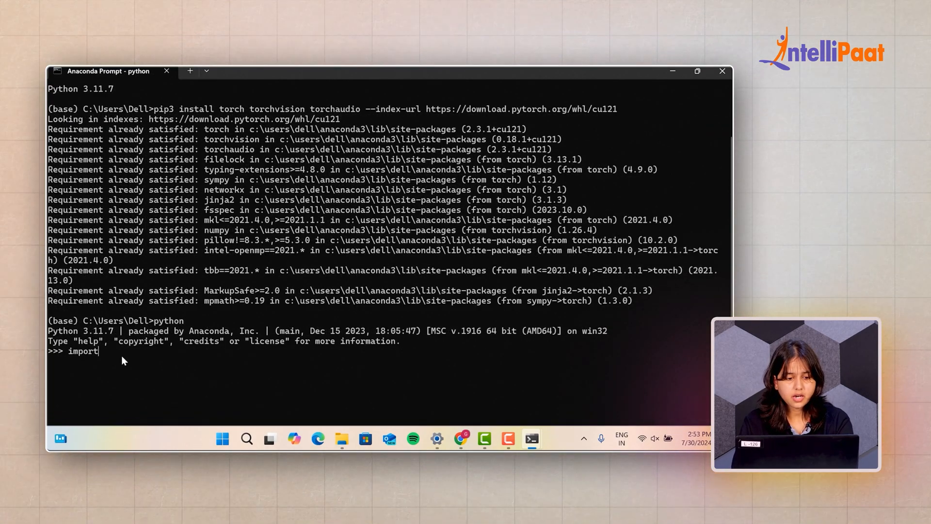
text(torch)
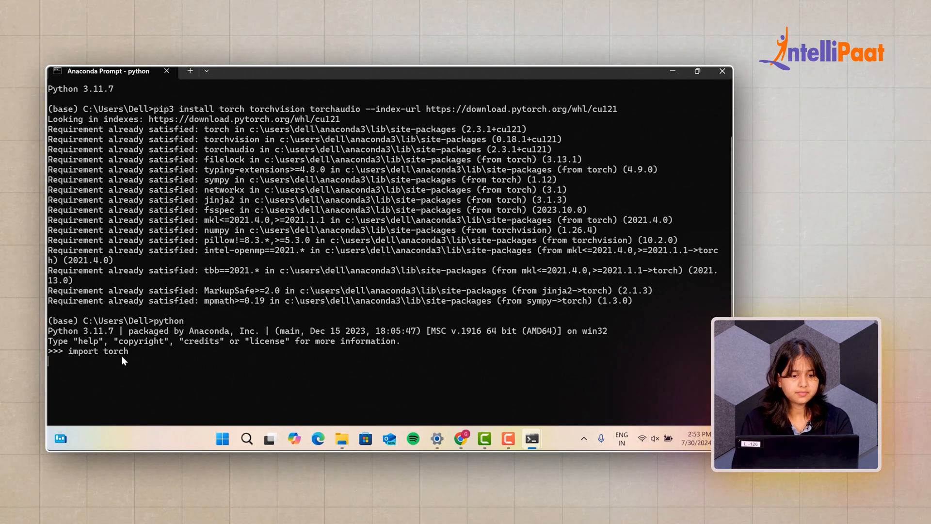
mouse_move(191, 361)
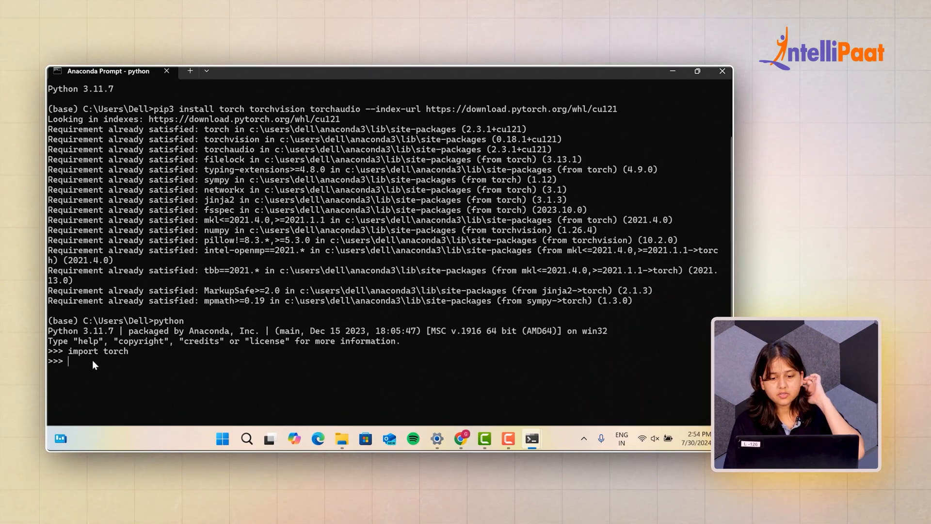
text(torch)
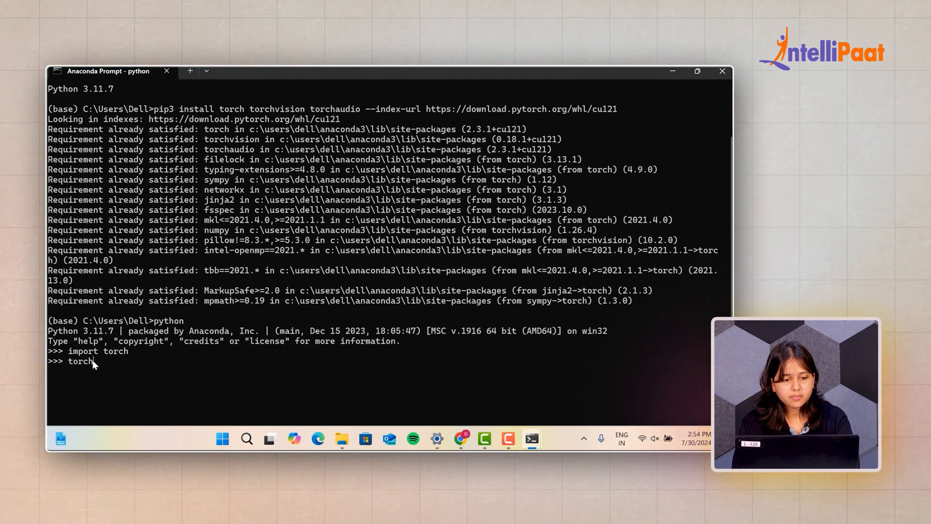
text(.tensor([0.15, 0.46, 234.48)
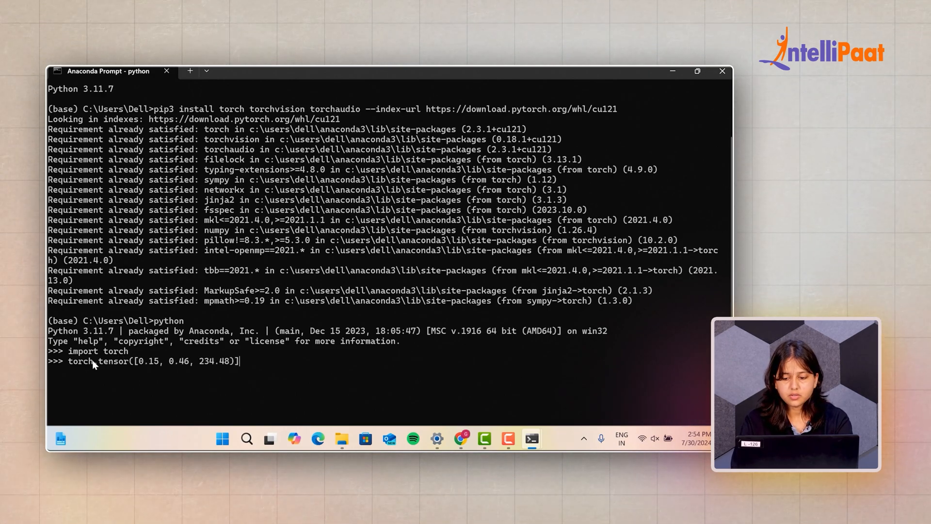
key(enter)
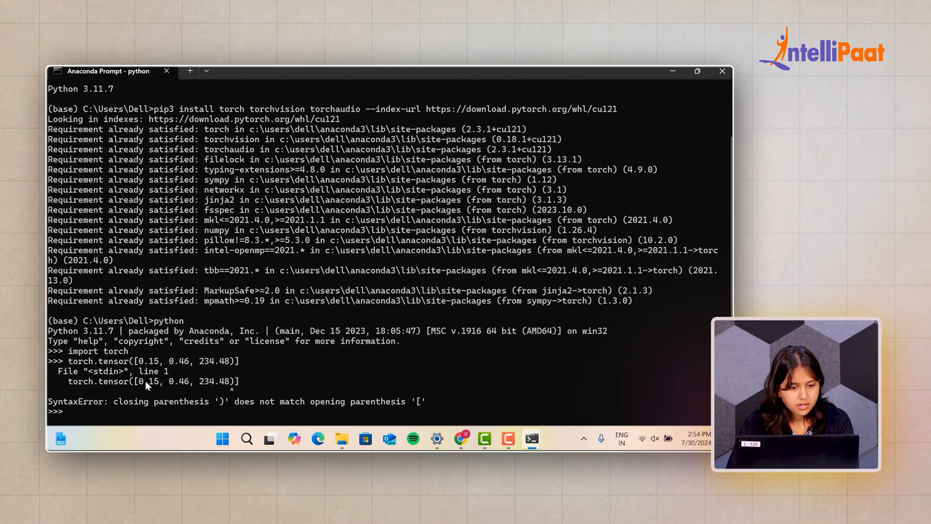
text(torch.tensor([0.15, 0.46, 234.48]))
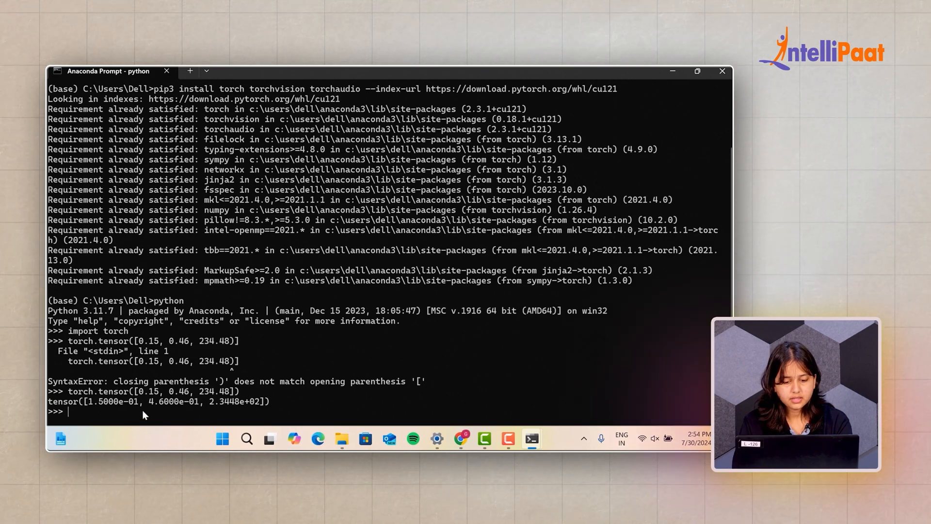
Check torch.cuda.is_available(), which returns False, then return to the PyTorch page.
text(torch)
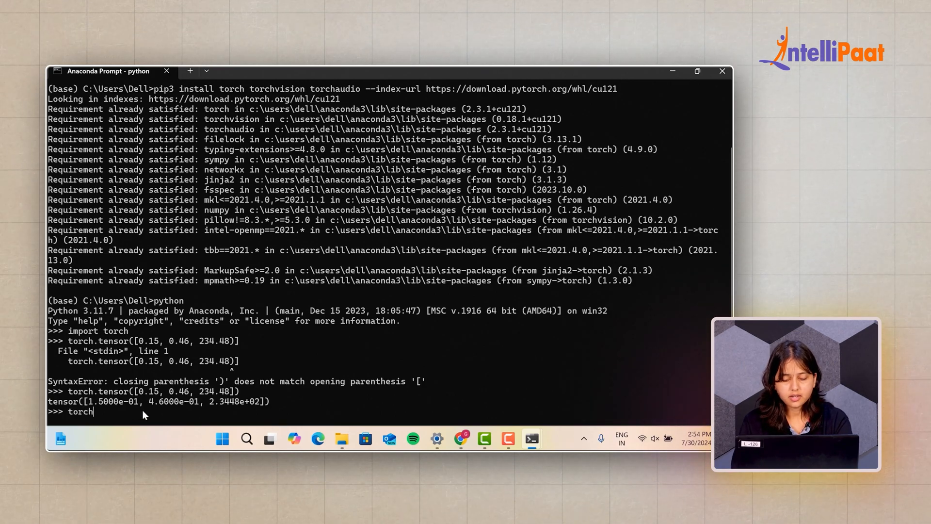
text(.cuda)
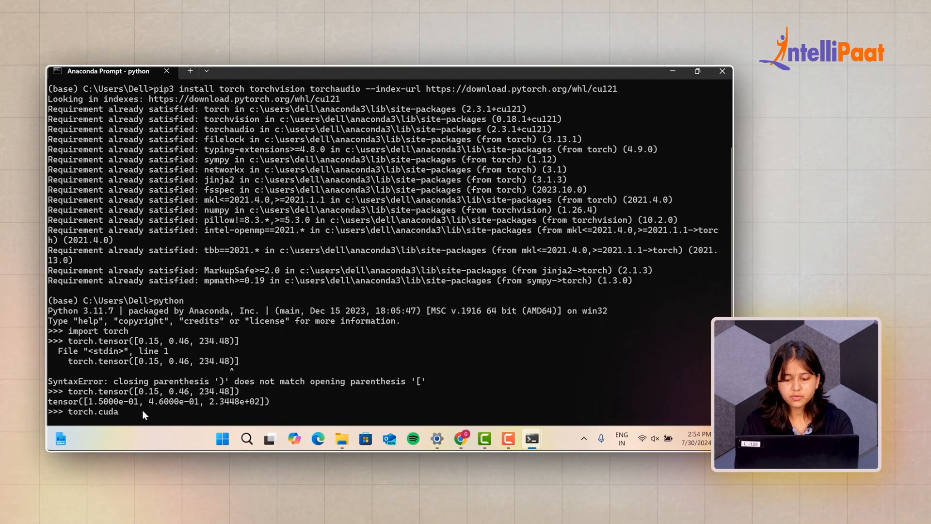
text(.is_)
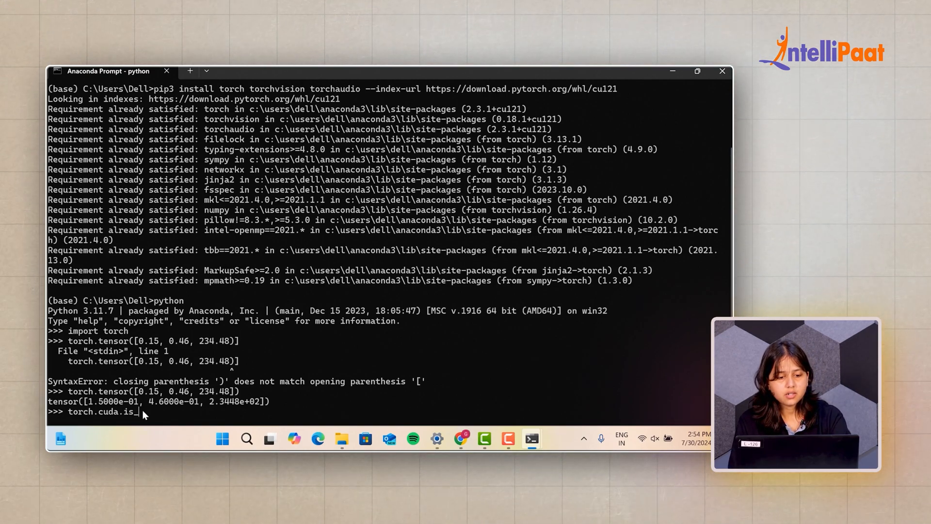
text(av)
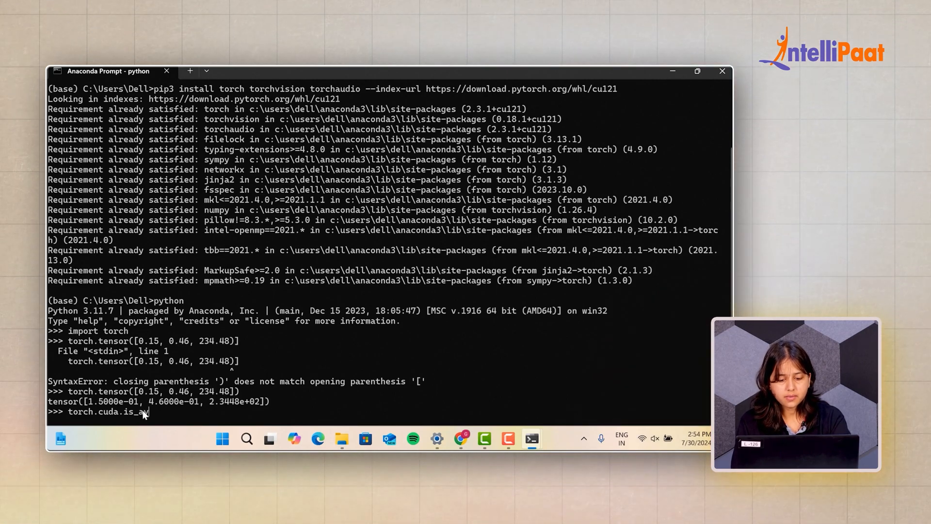
text(vailable()
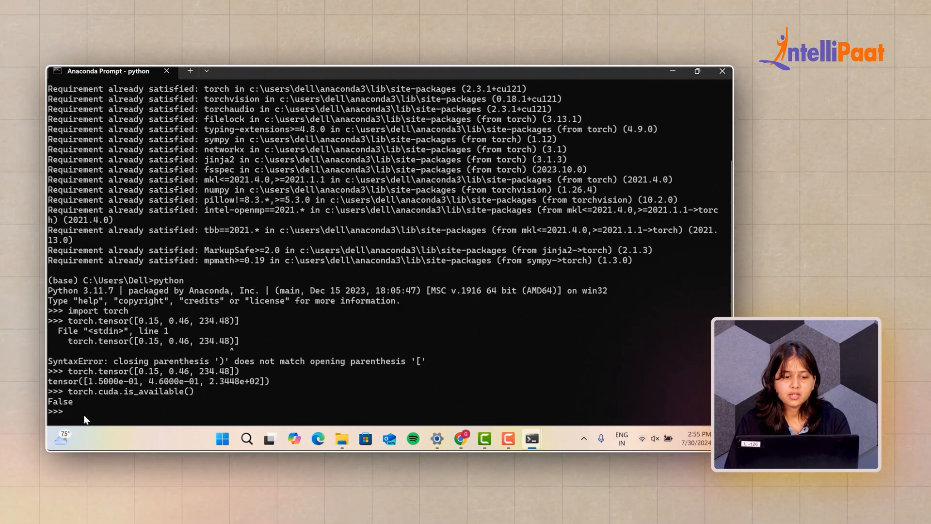
double_click(59, 401)
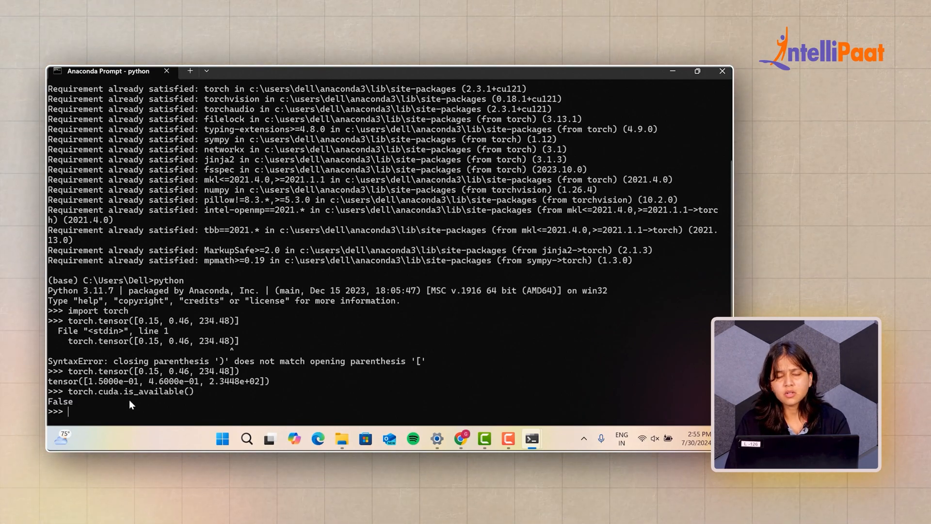
mouse_move(673, 72)
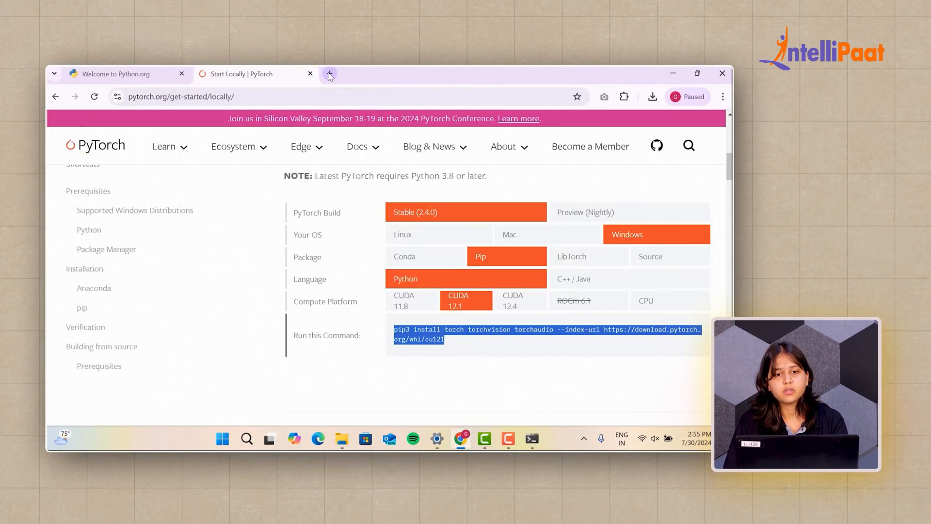
Search 'google colab' in a new tab and create a new notebook there.
click(329, 73)
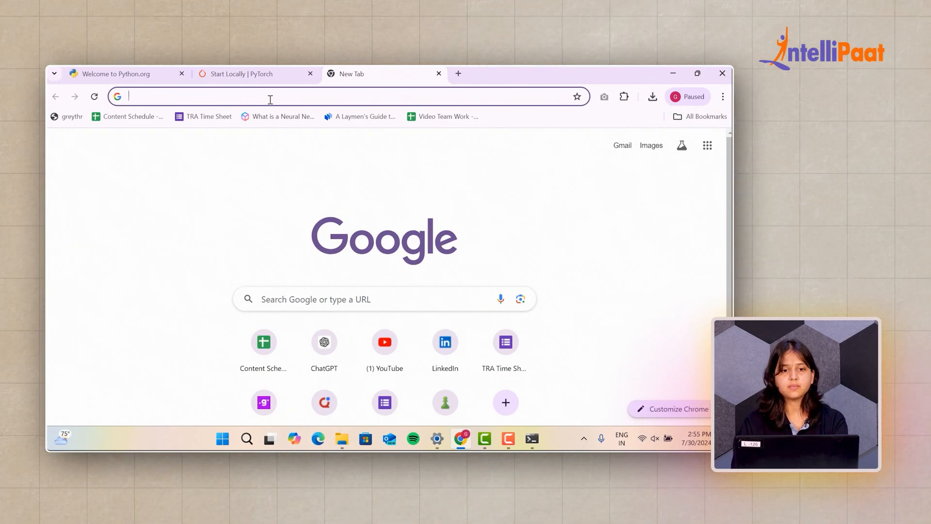
text(google colab)
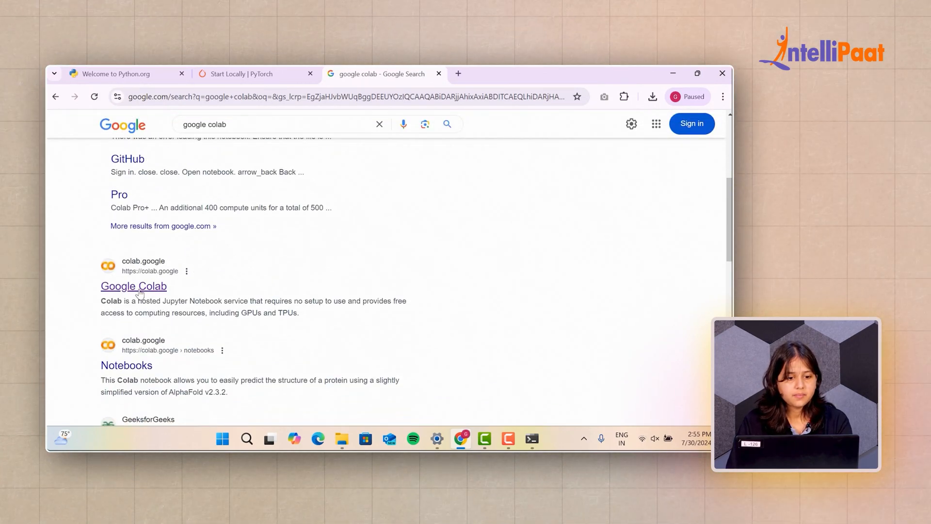
click(133, 285)
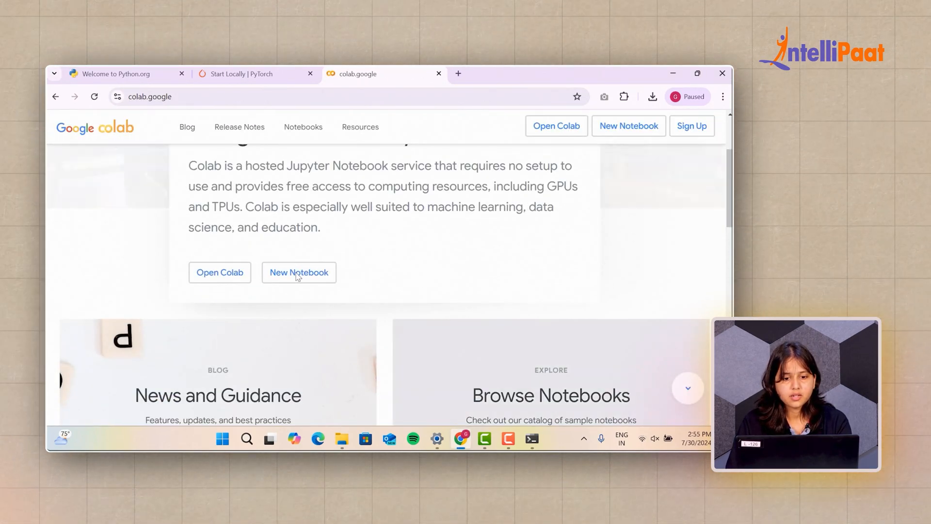
click(299, 272)
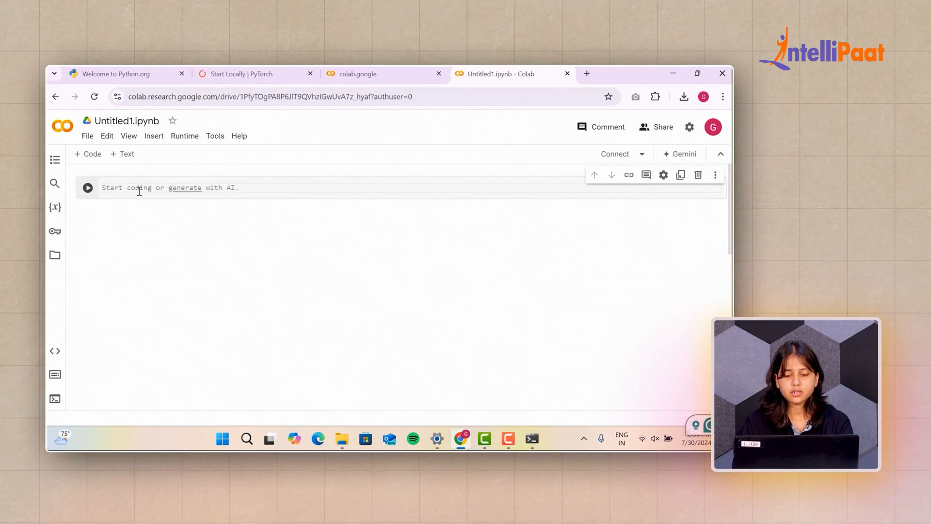
Run 'import torch' and 'torch.cuda.is_available()' in two cells, getting False.
text(import)
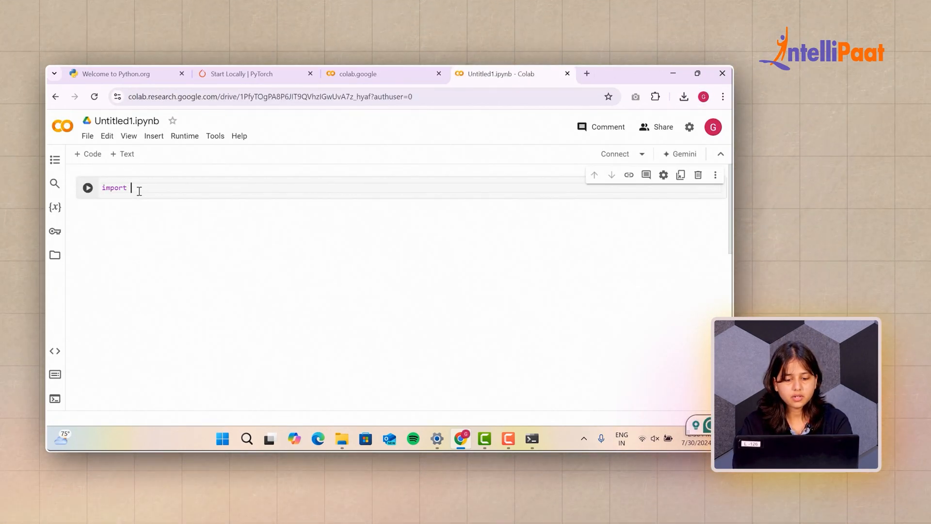
text(torch)
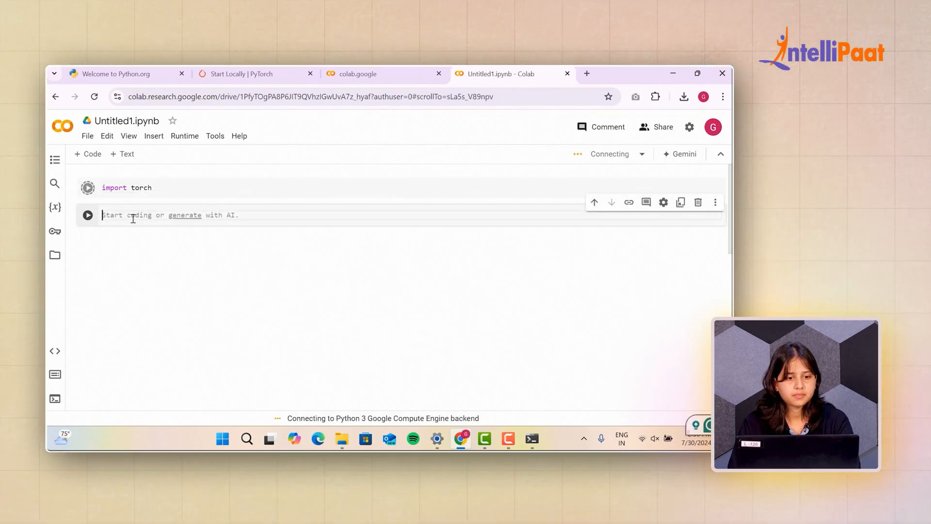
text(torch)
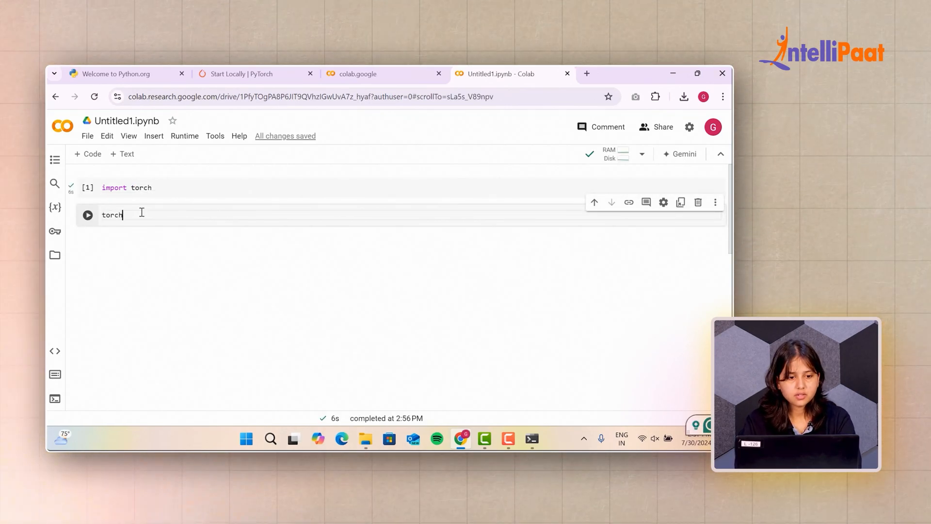
text(.cuda.is)
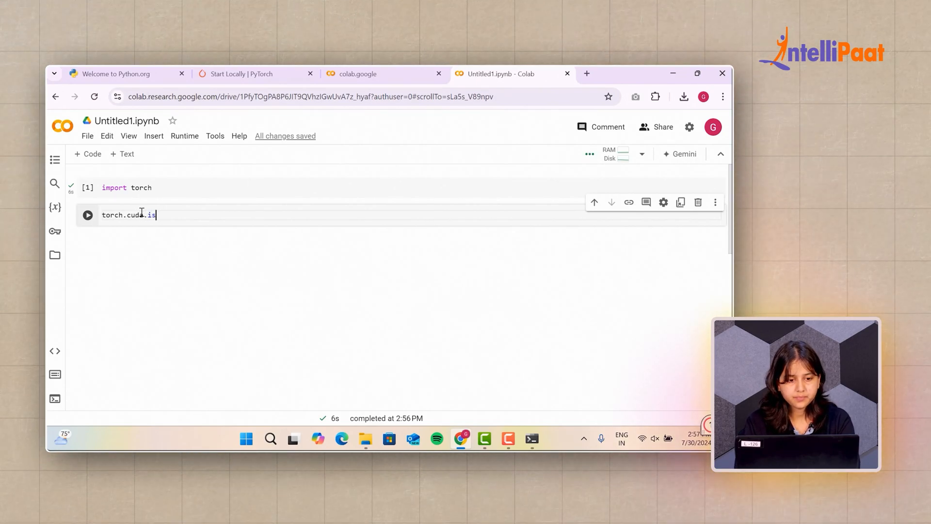
text(_available()
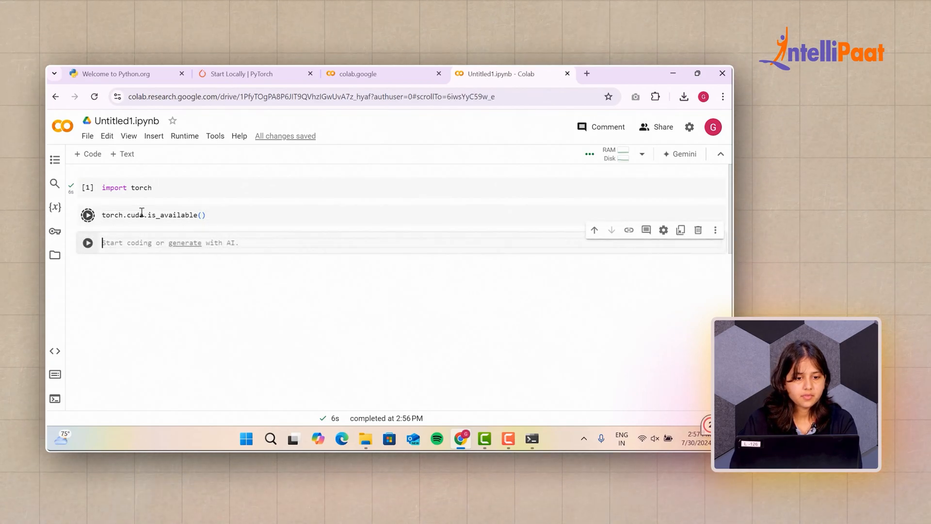
click(88, 214)
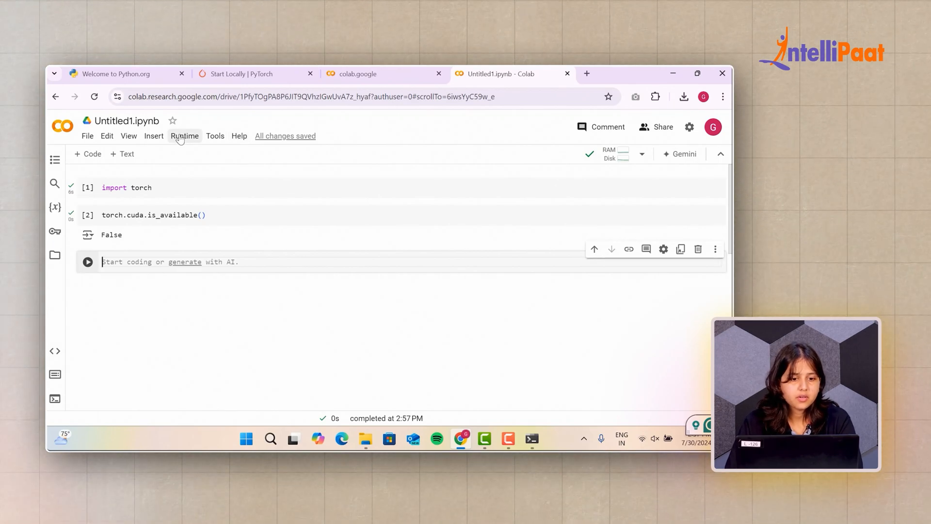
Change the runtime type to T4 GPU, accepting the session disconnect, and save.
click(185, 136)
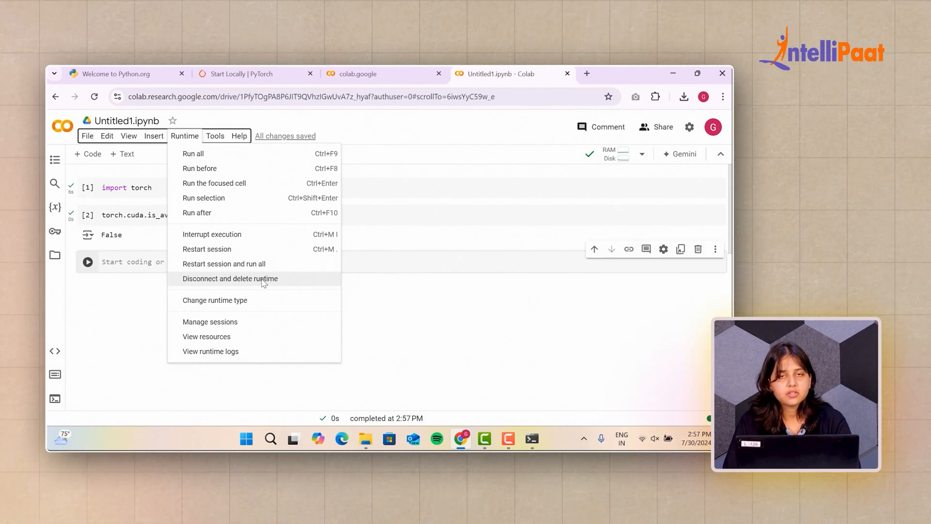
mouse_move(235, 300)
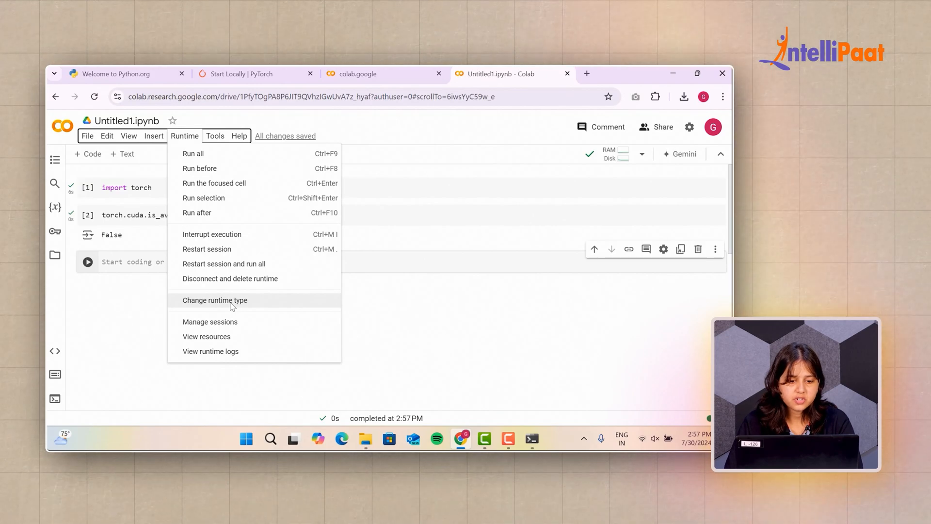
click(215, 300)
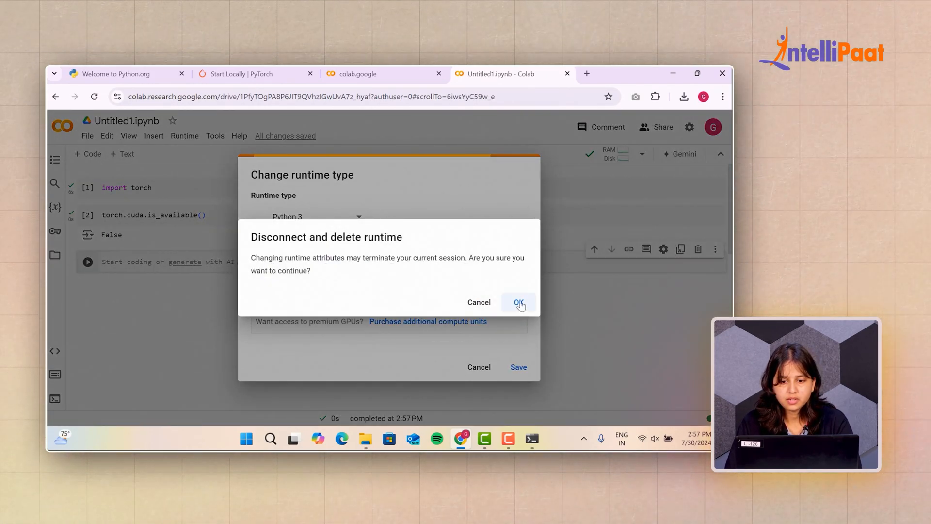
click(518, 302)
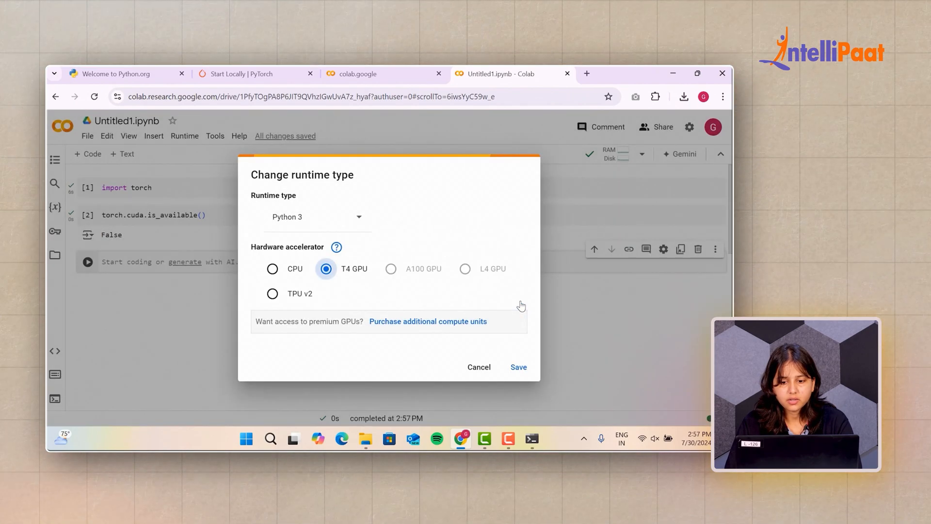
click(518, 367)
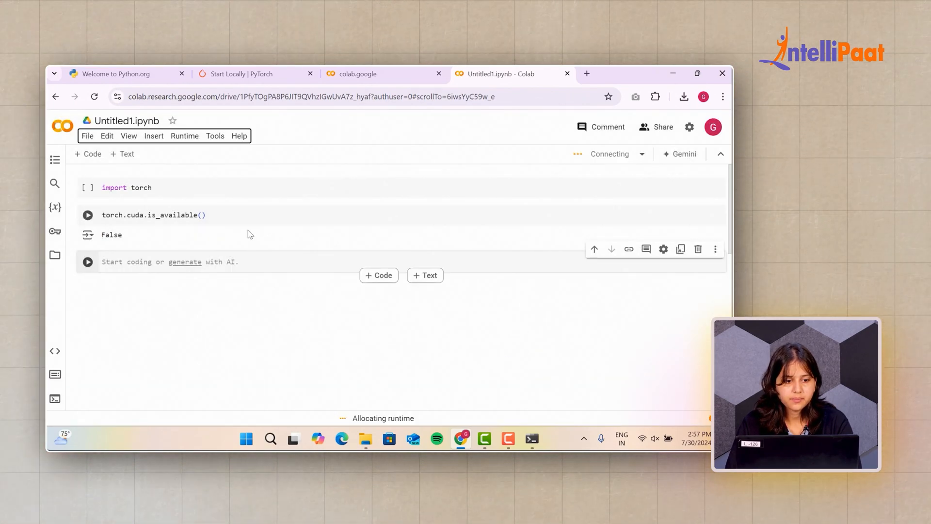
Re-run the import torch and torch.cuda.is_available() cells on the T4 runtime, now returning True.
click(142, 187)
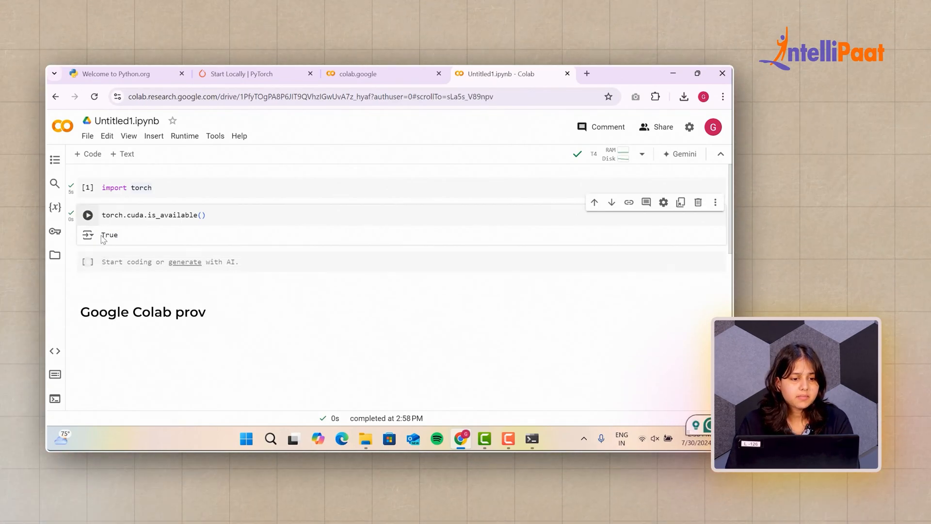
double_click(109, 235)
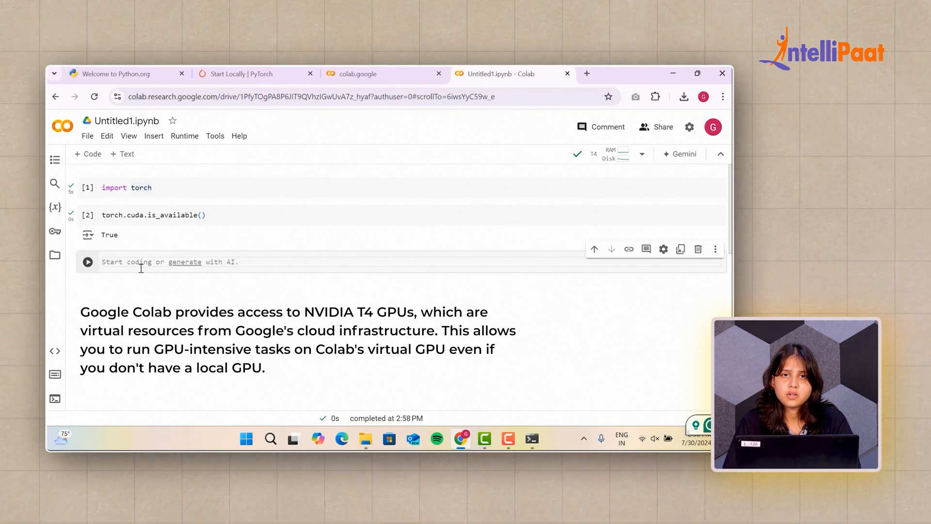
click(110, 262)
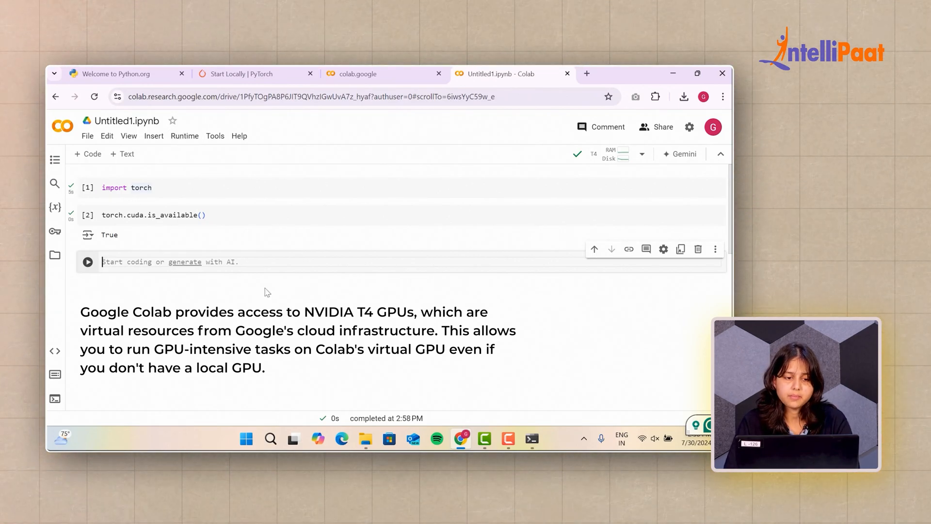